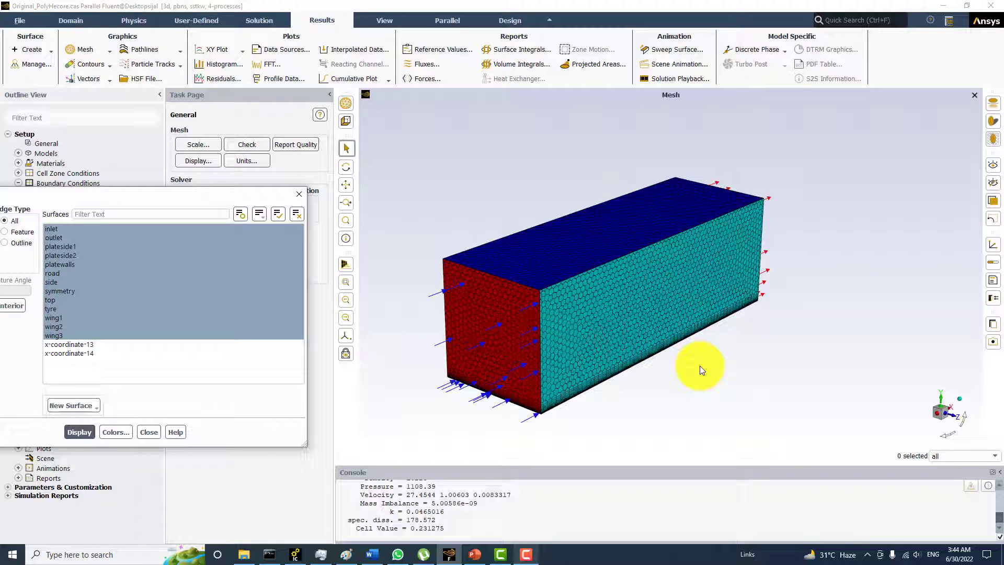
pyautogui.moveTo(733, 346)
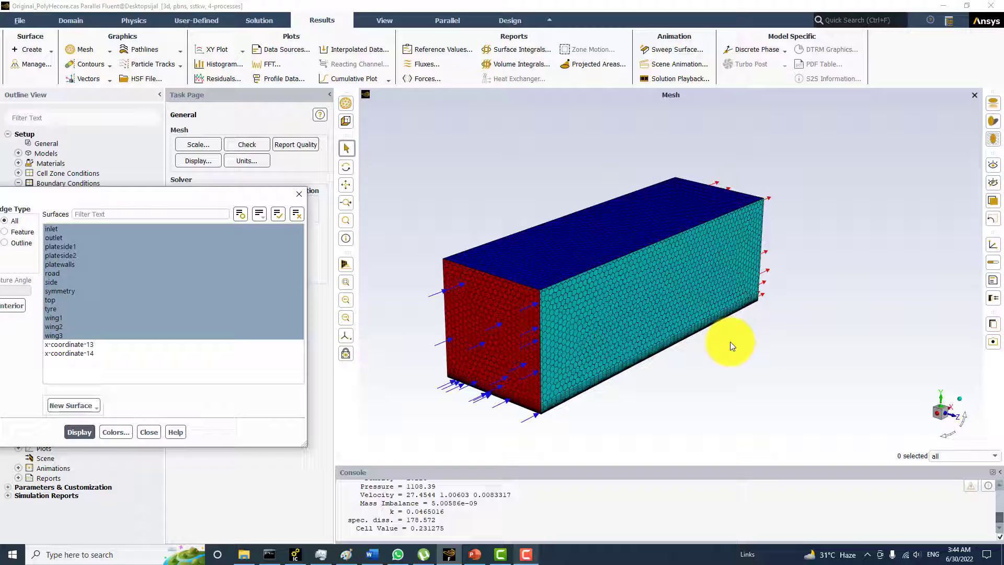
# - Hide the near side wall and select the outlet face to show its pressure-outlet properties with zero gauge pressure
pyautogui.click(607, 303)
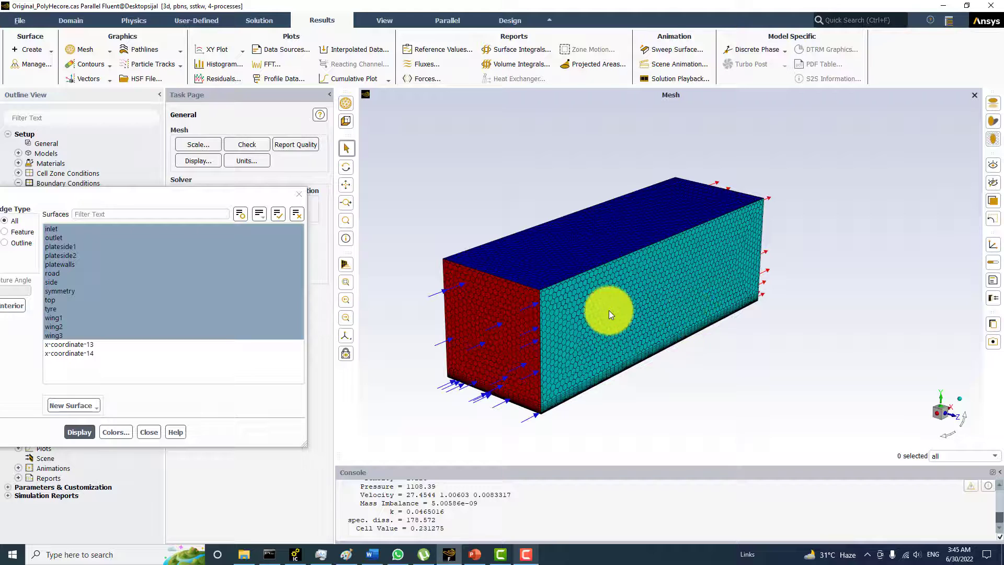
pyautogui.click(609, 313)
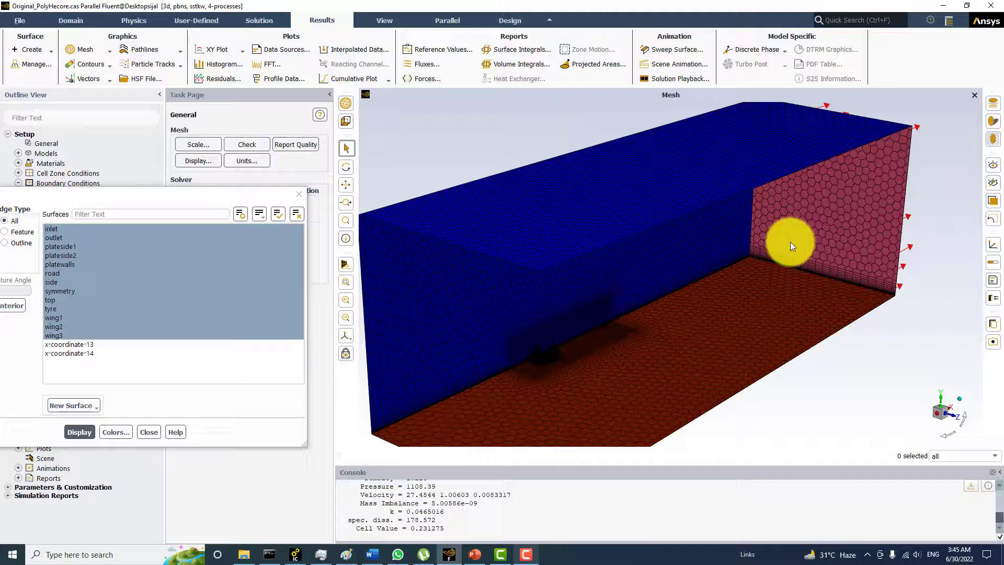
pyautogui.moveTo(854, 227)
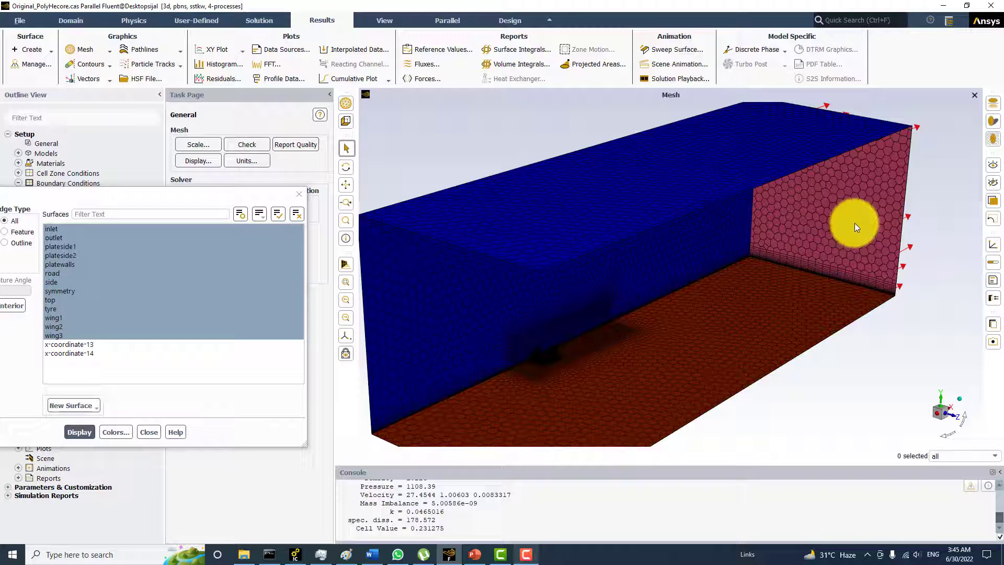
pyautogui.click(845, 223)
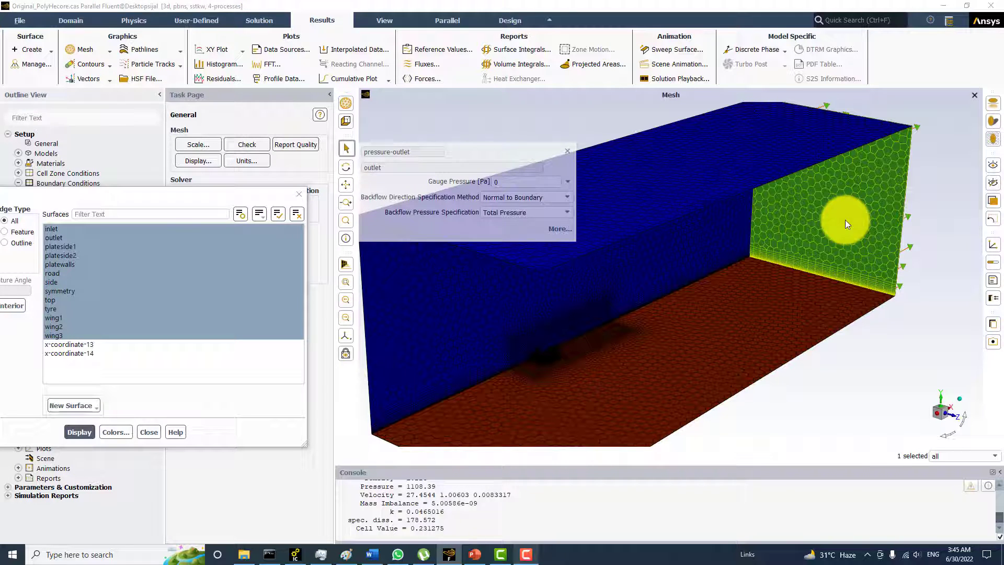